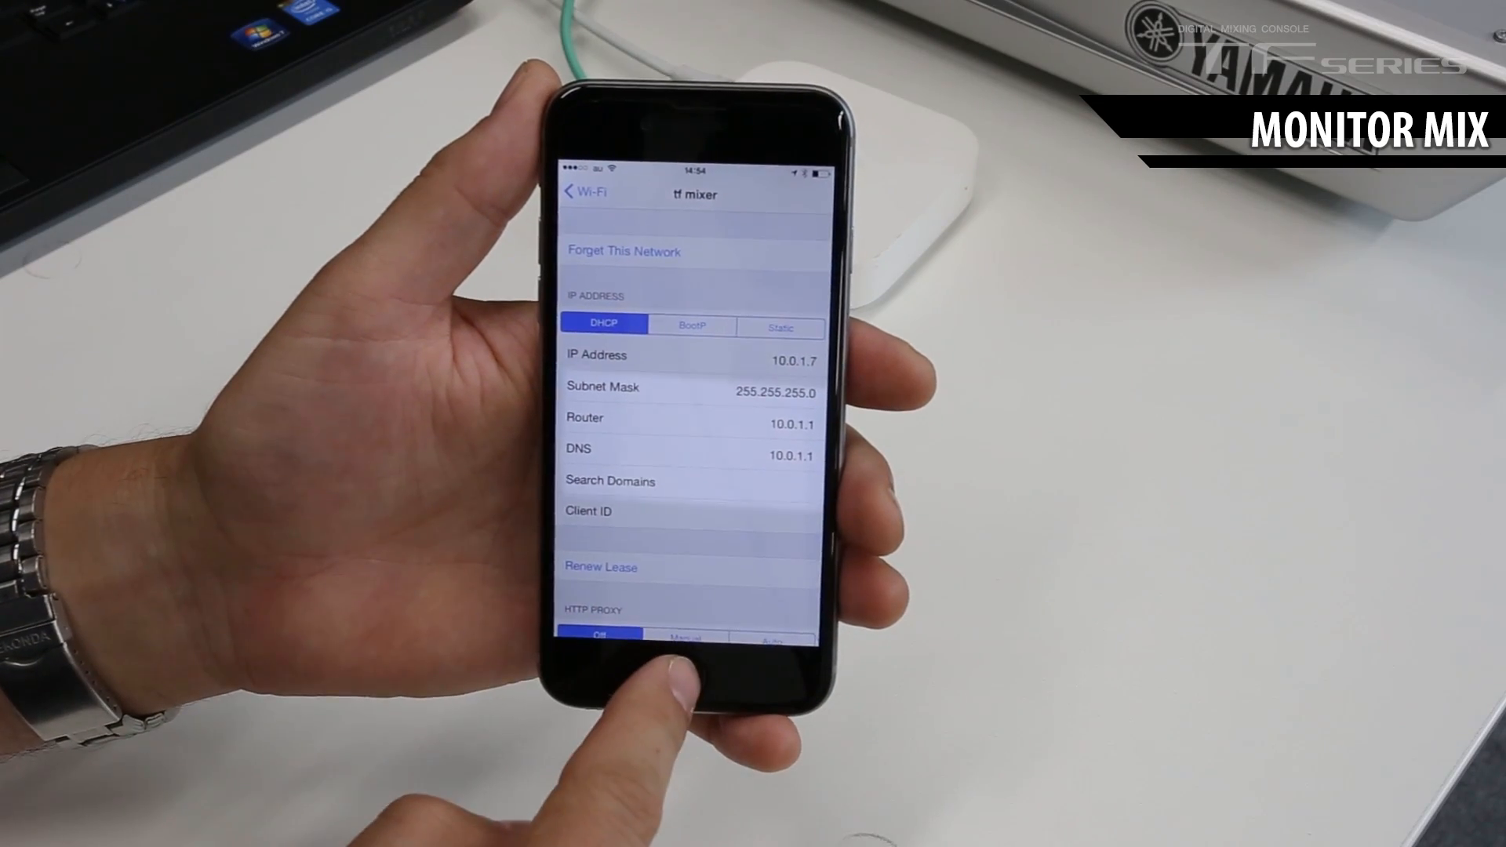
# Select the Yamaha TF mixer at 10.0.1.2 and connect, bringing up the Enter PIN prompt.
pyautogui.click(682, 662)
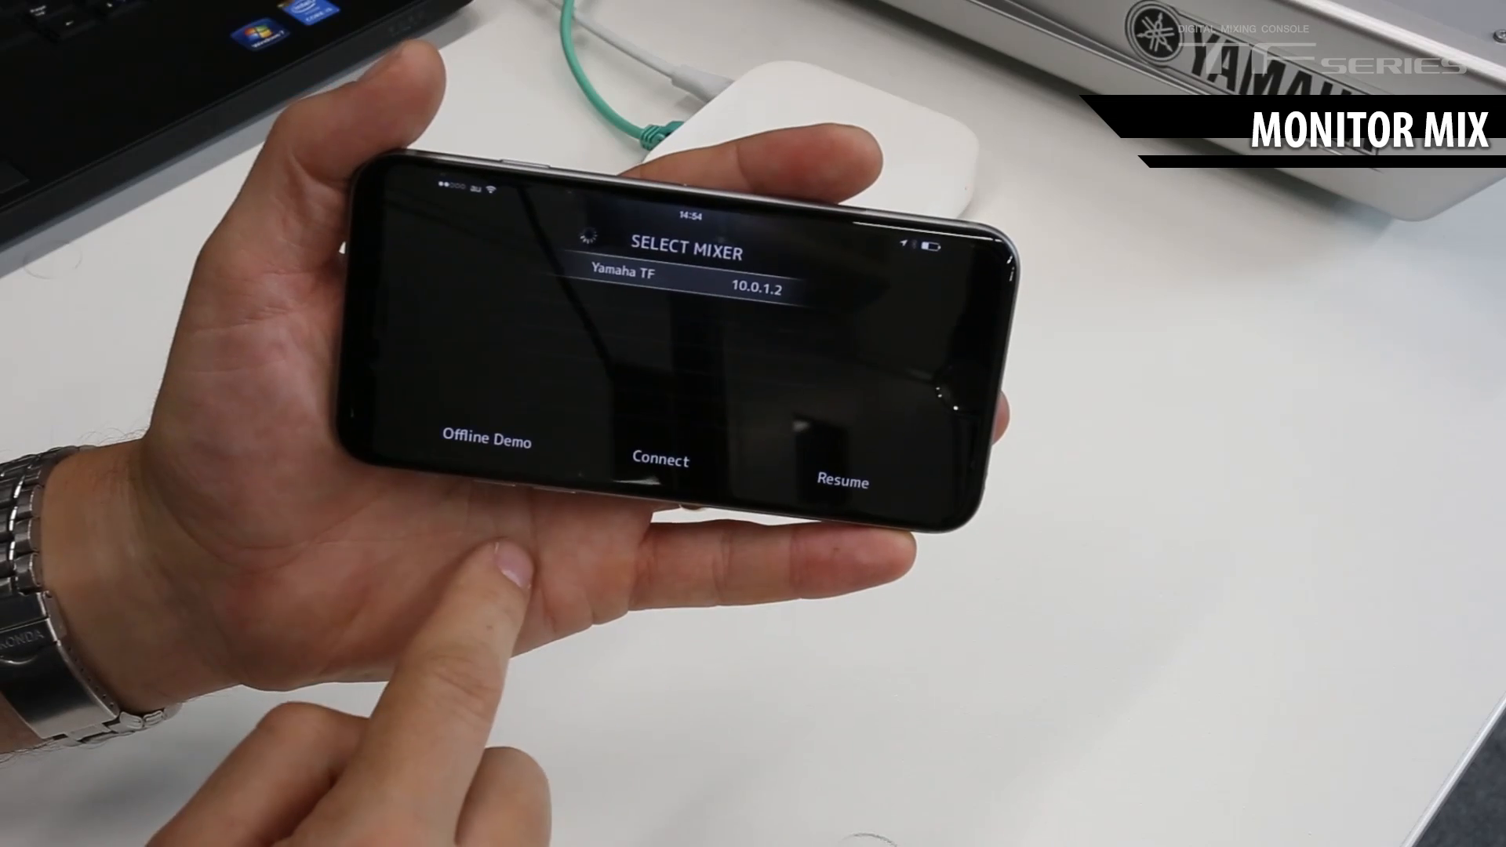
pyautogui.click(659, 460)
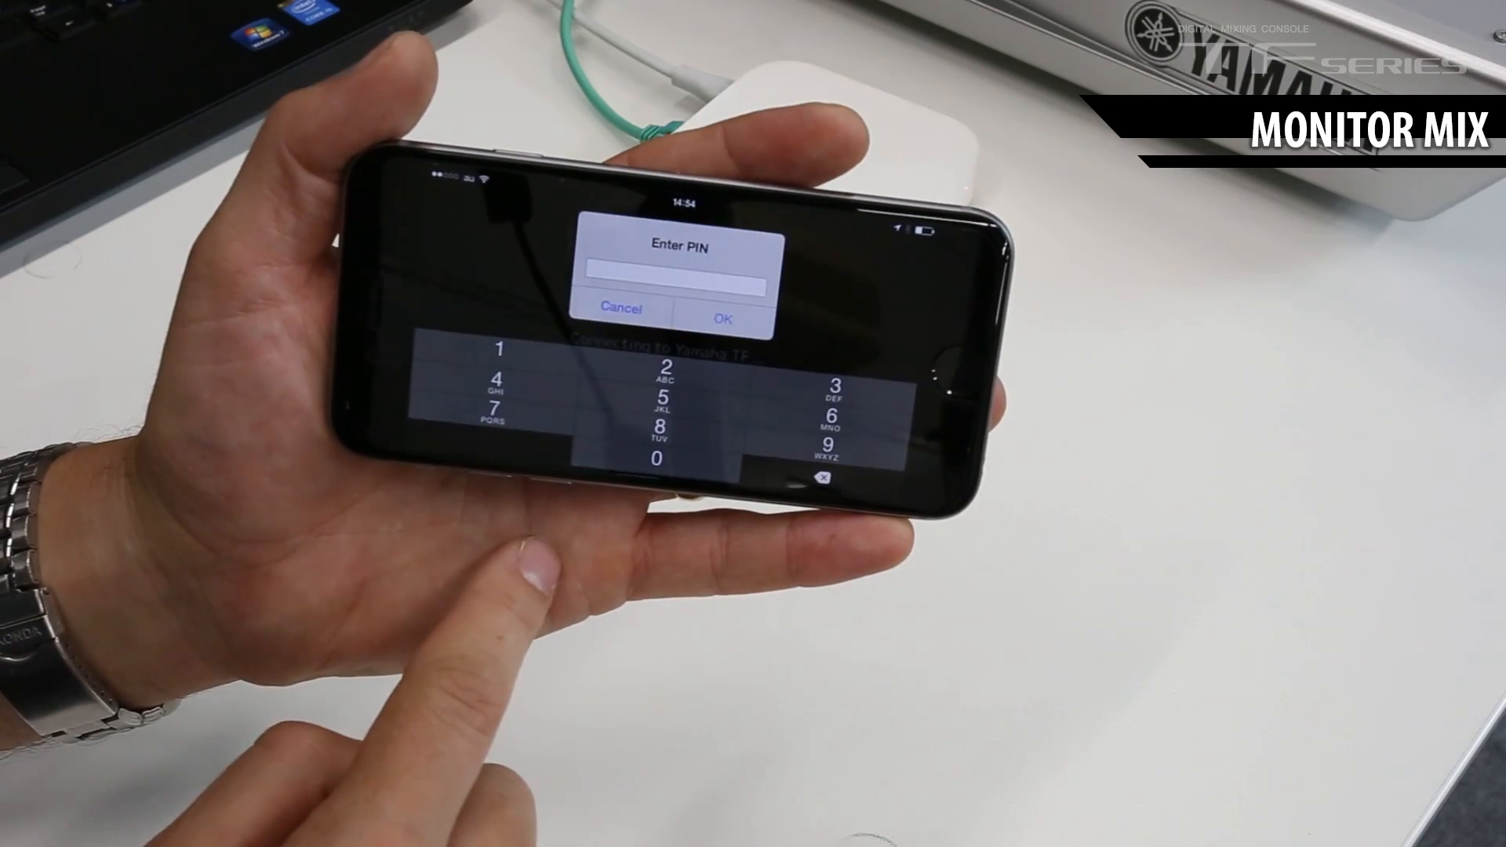